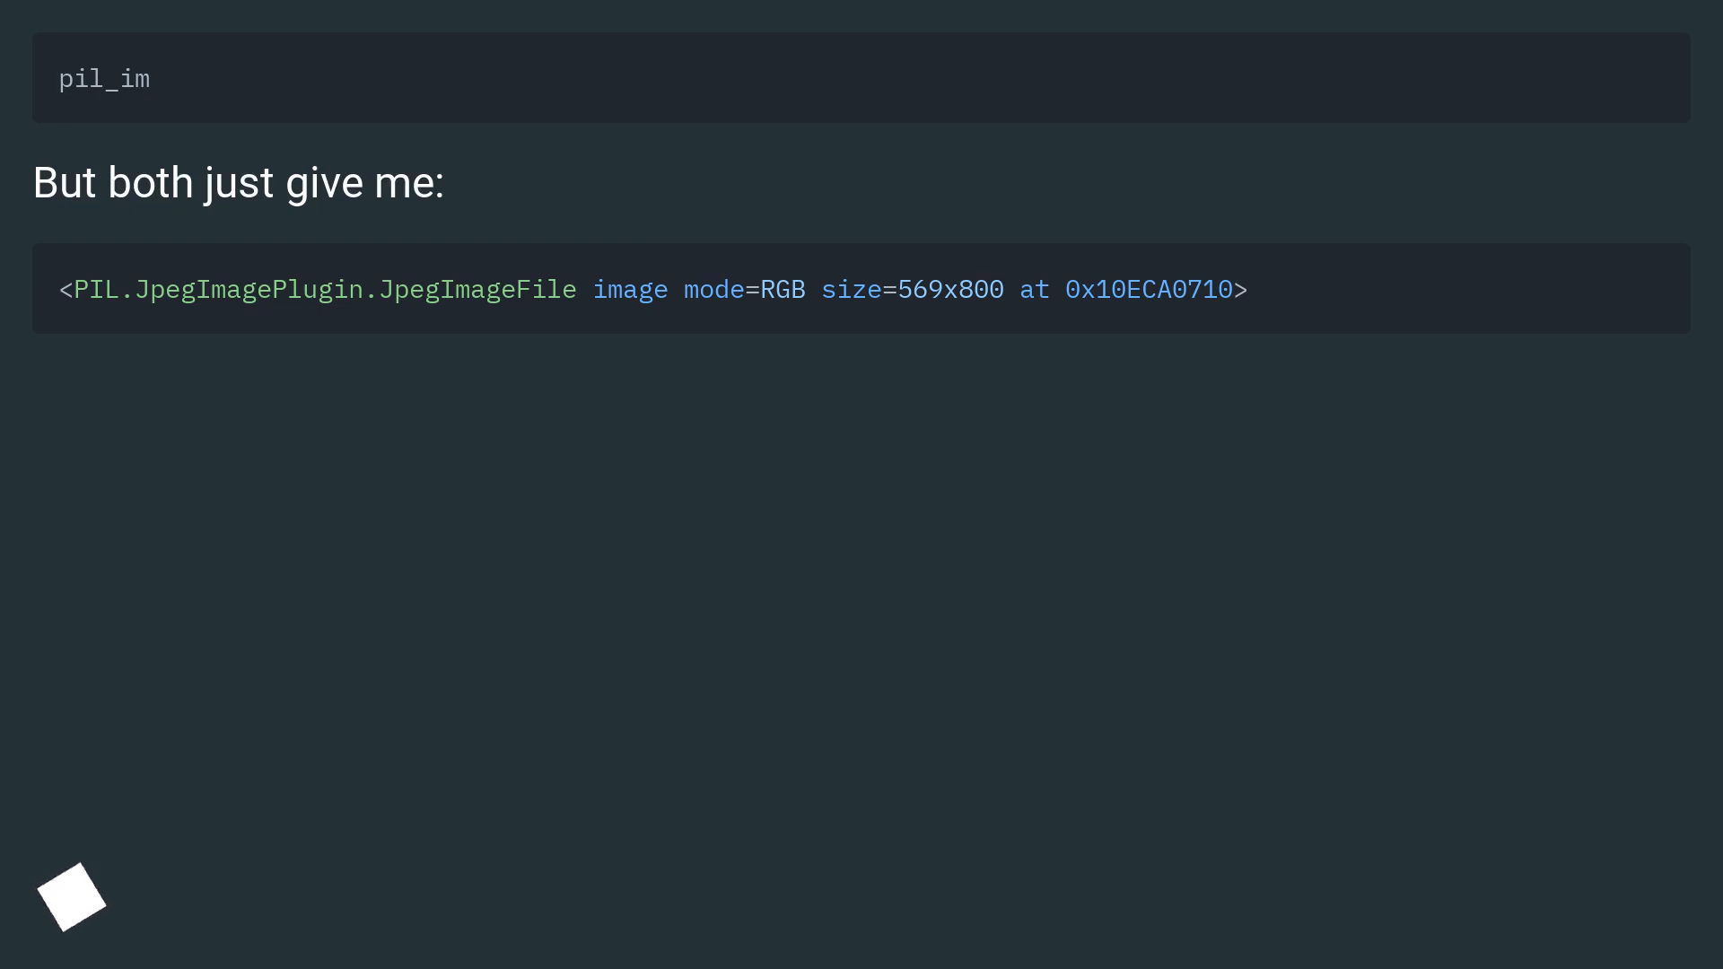
scroll("down", 3)
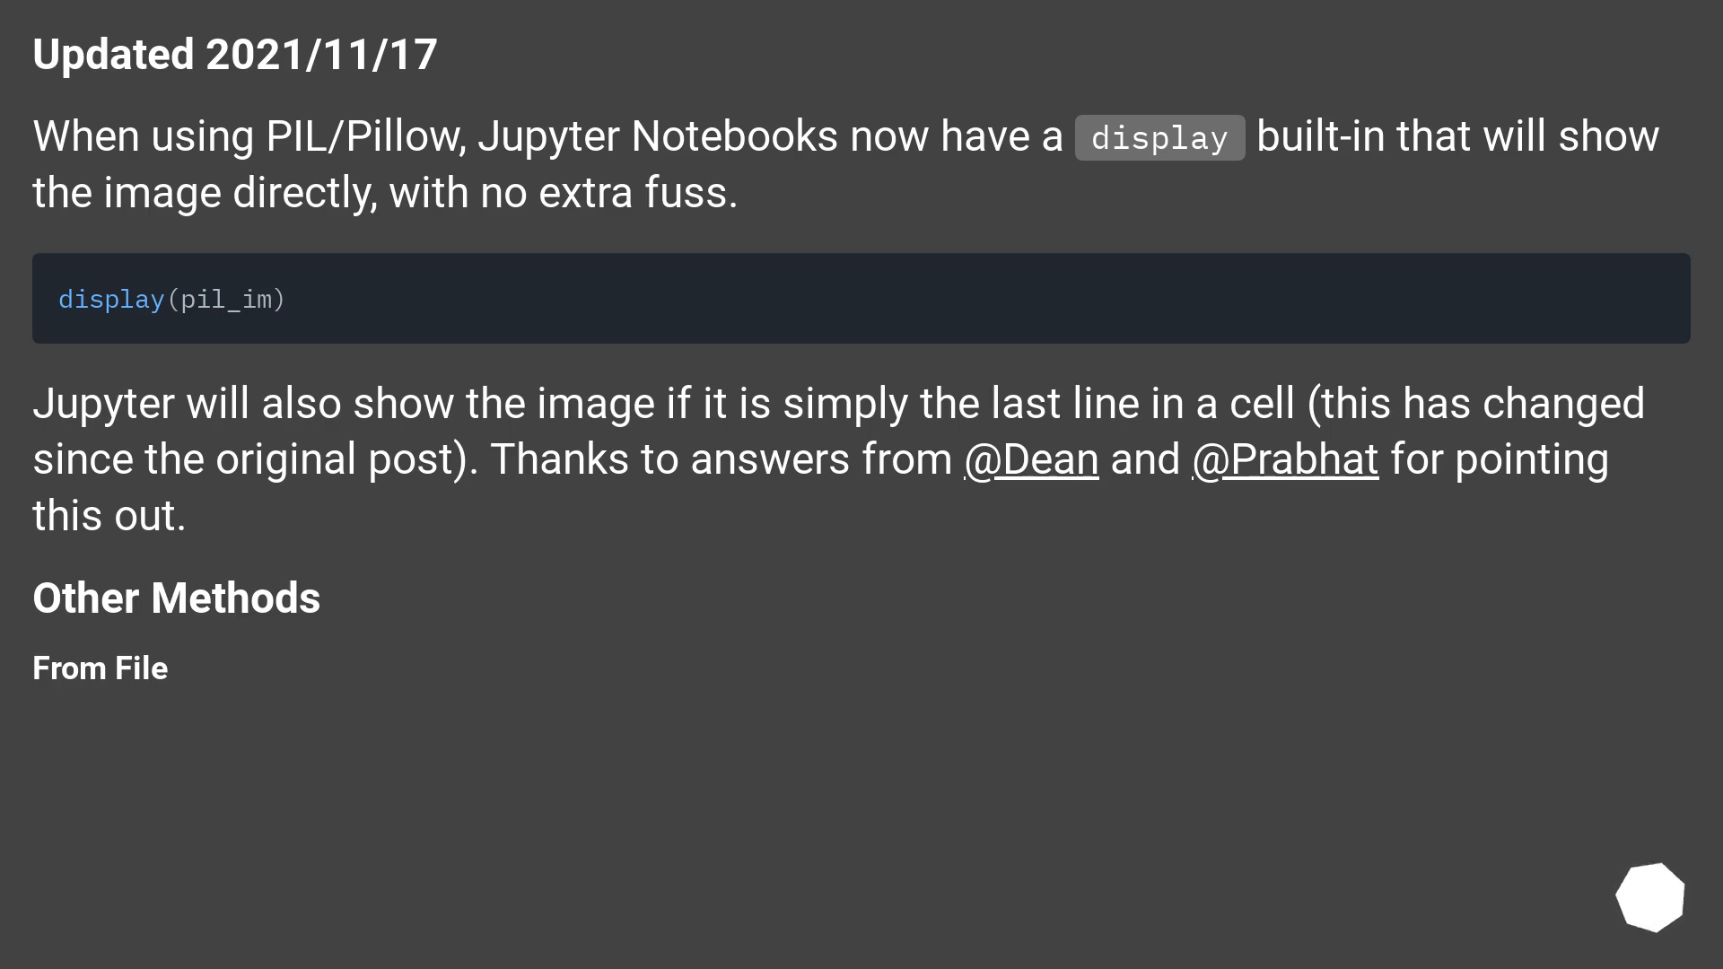
scroll("down", 3)
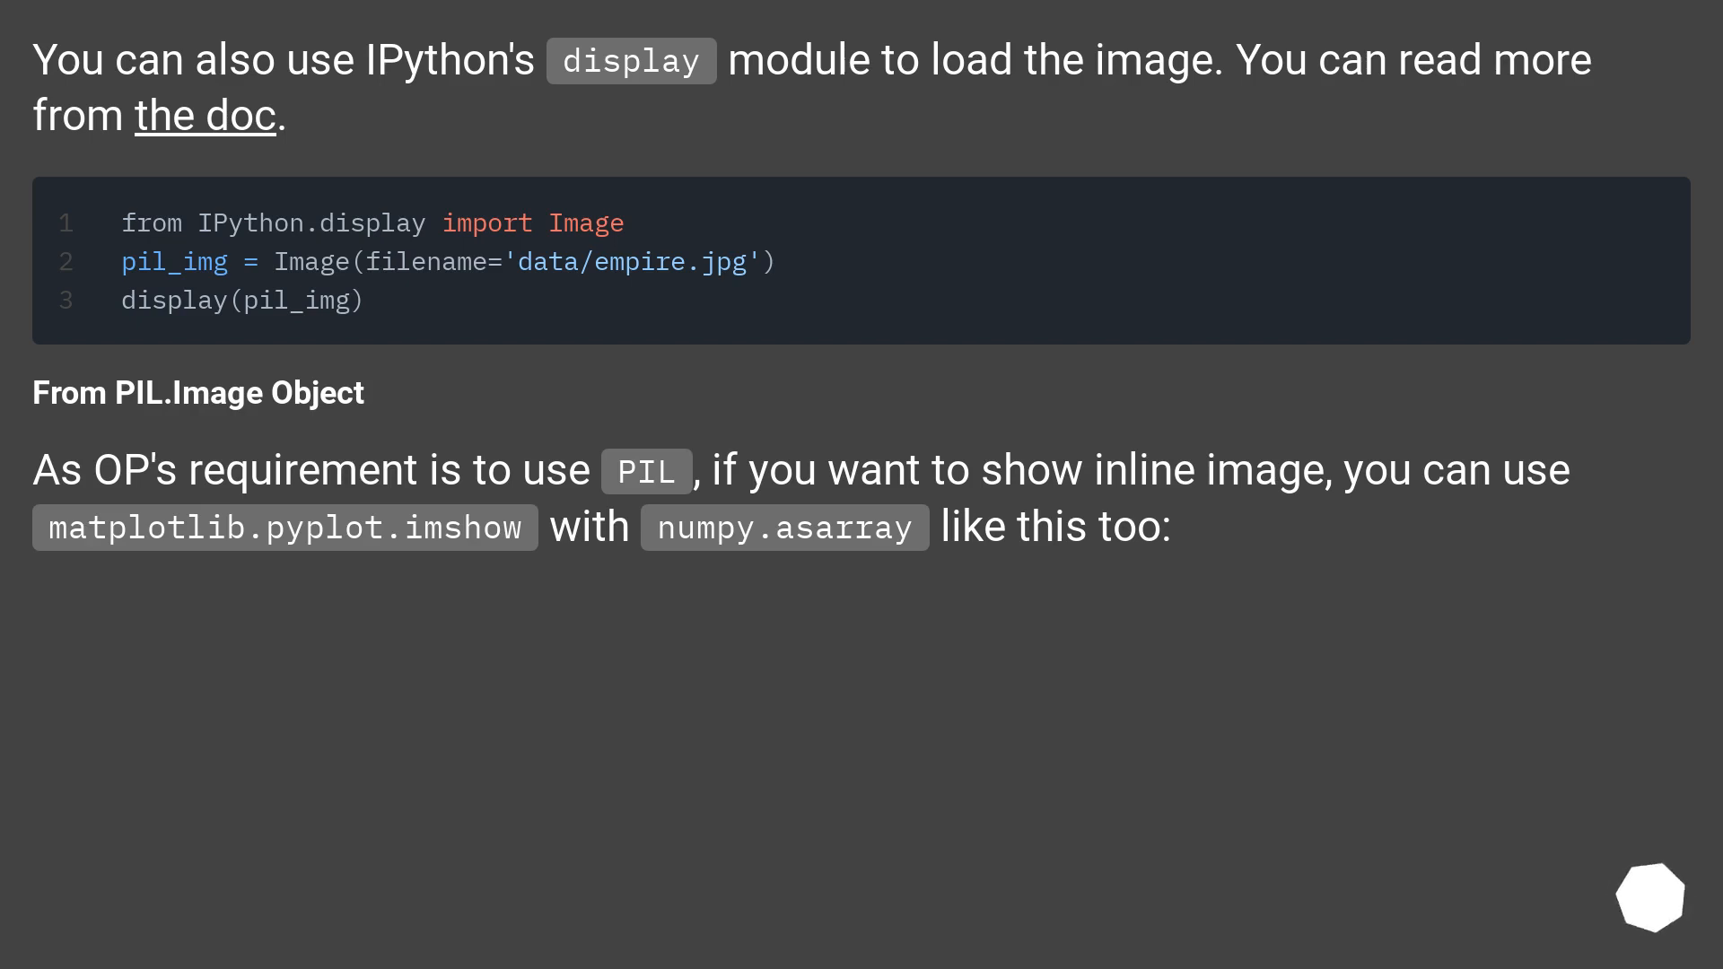
scroll("down", 3)
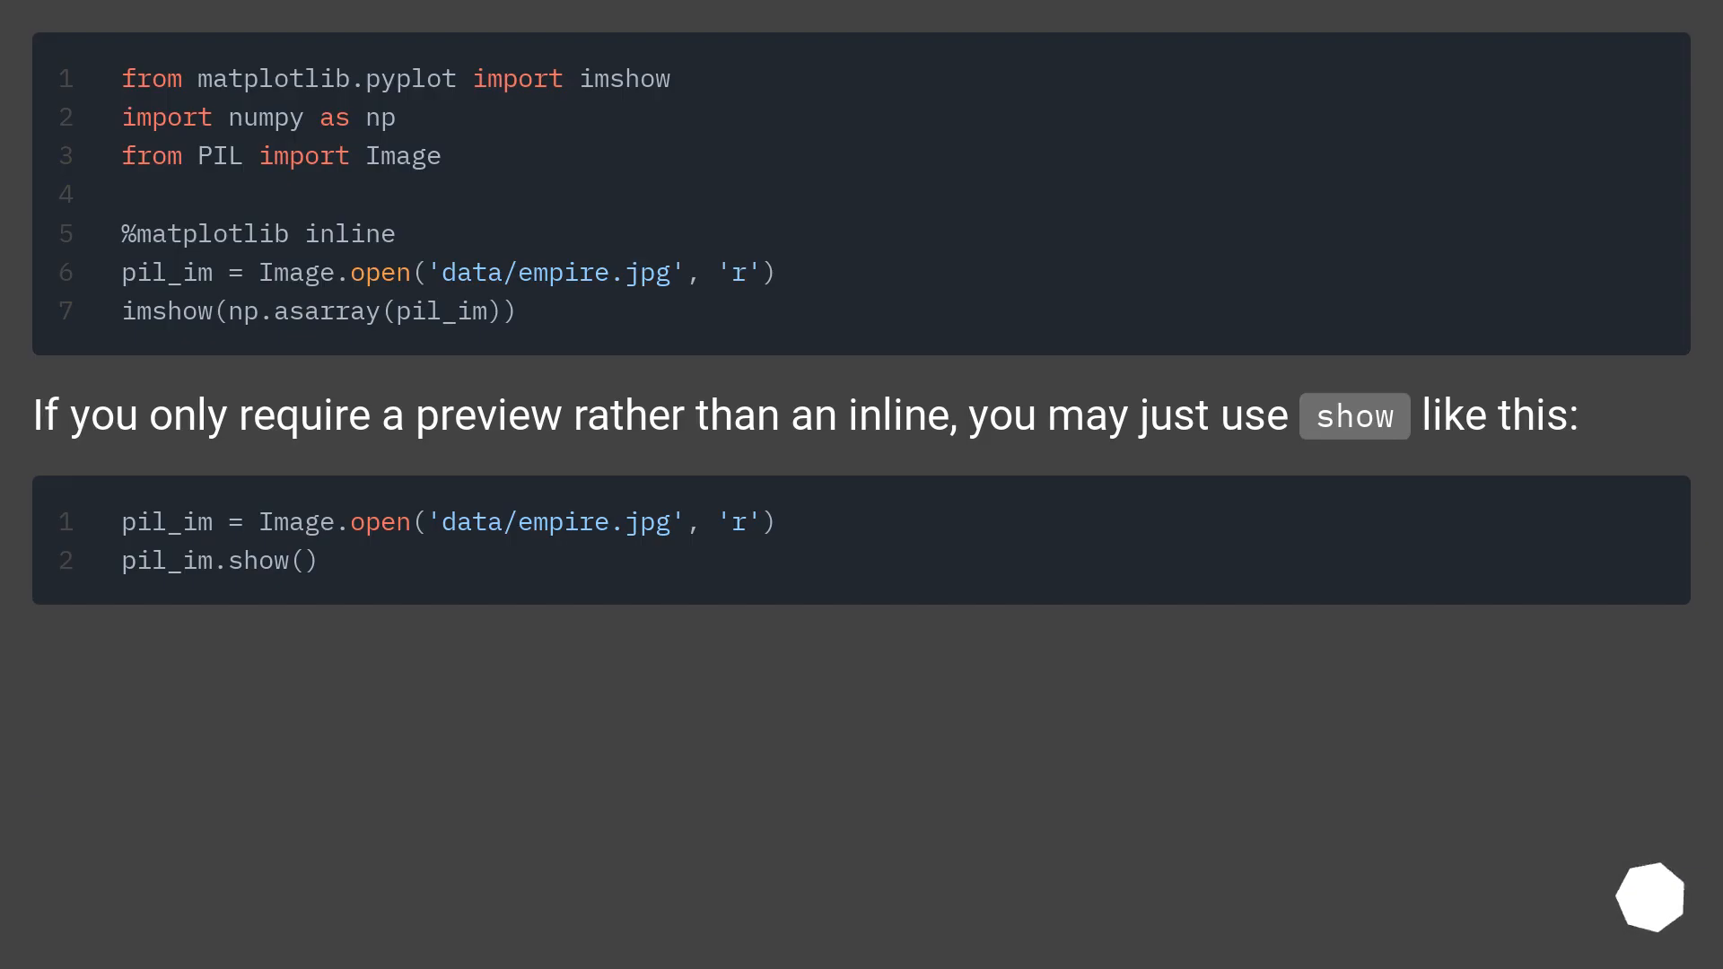